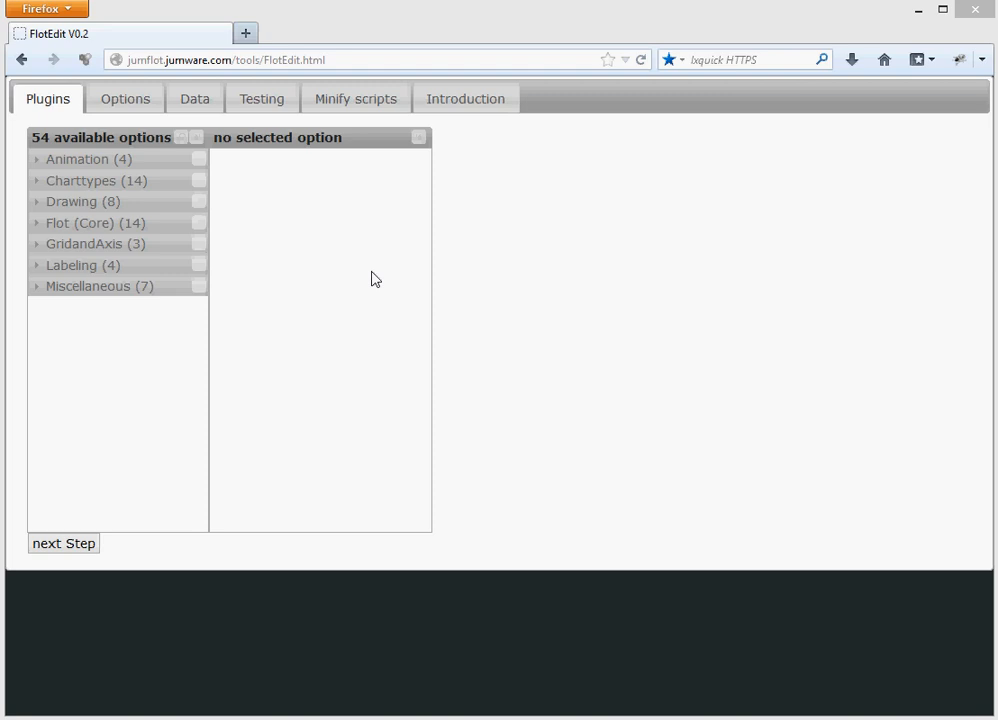
mouse_move(81, 489)
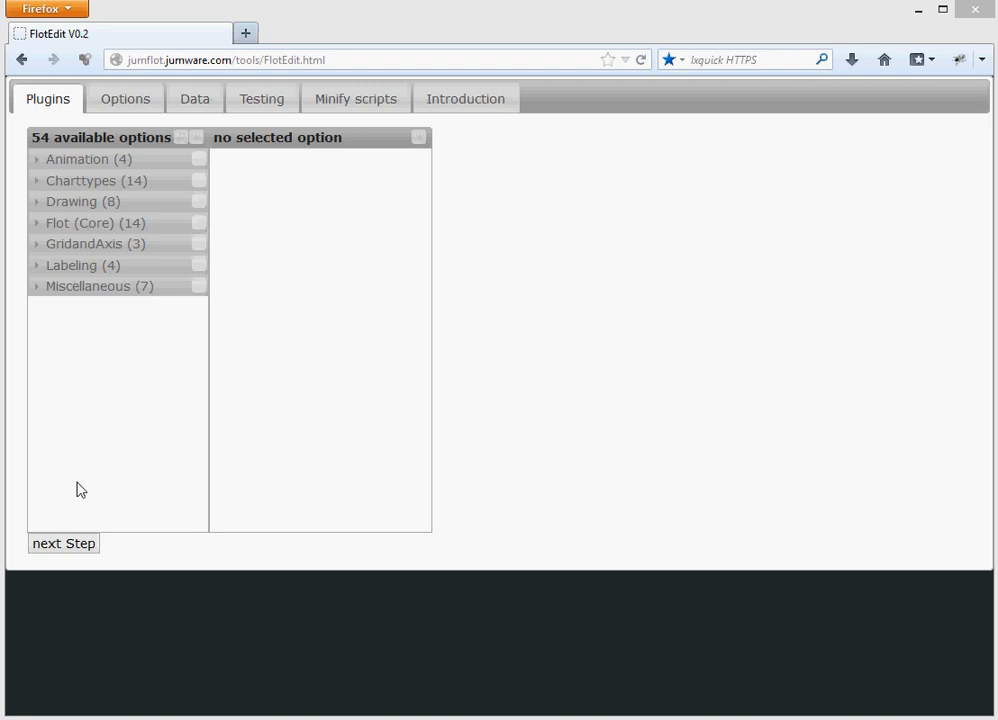
Step: Move through to chart type and draw the X/Y-value data as lines with points
click(125, 98)
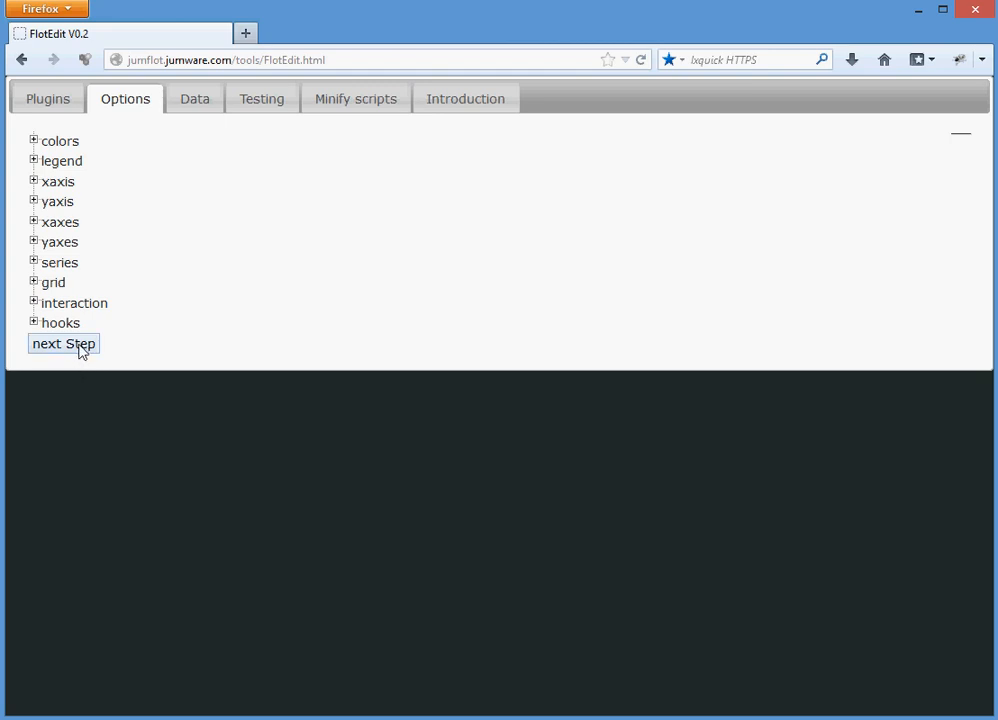
click(195, 98)
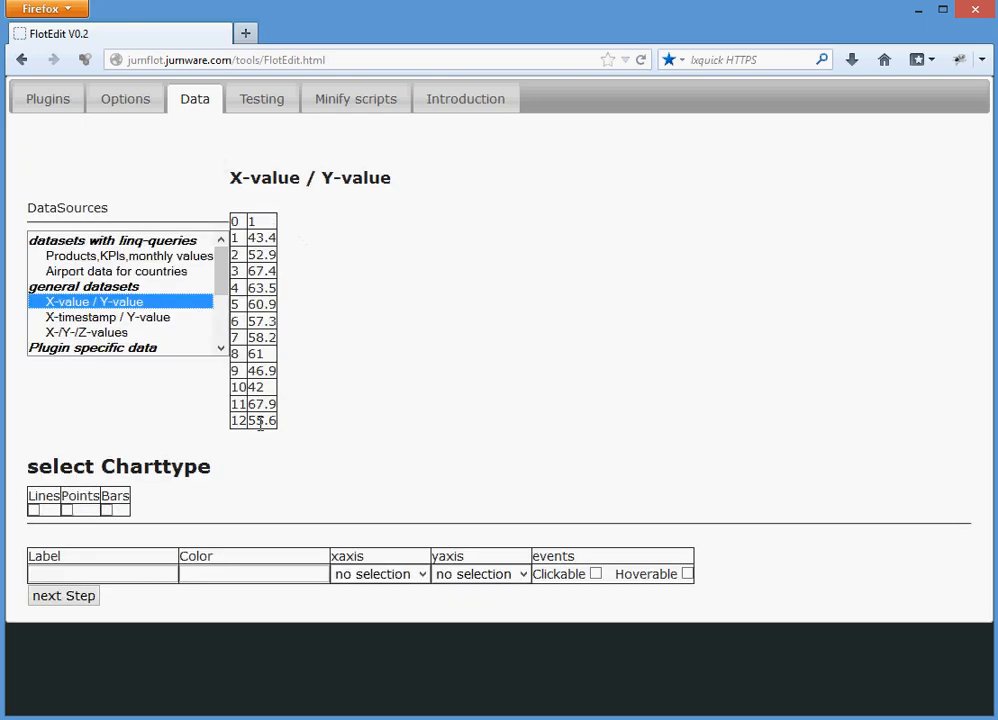
click(34, 510)
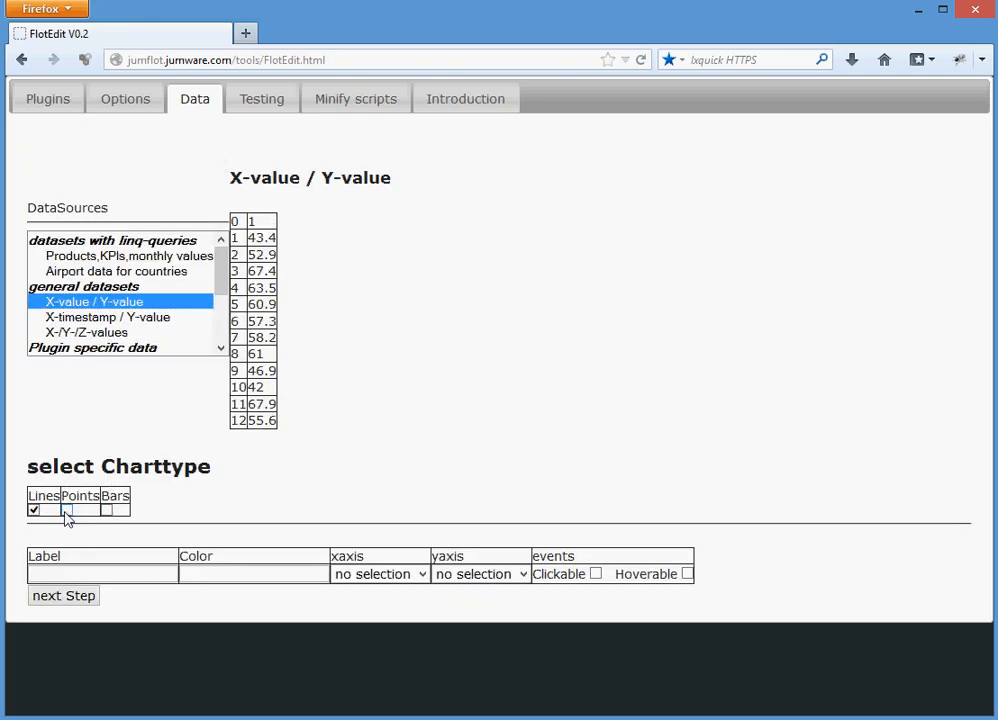
click(261, 98)
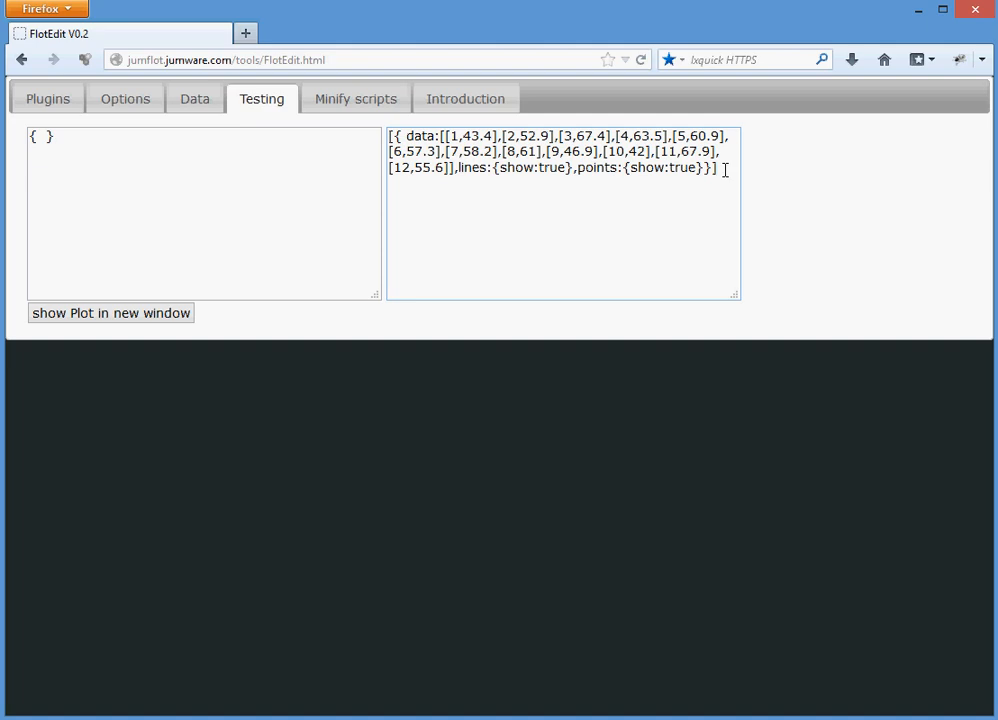
Step: Preview the line-and-points chart in a new window and scroll through its source
click(110, 313)
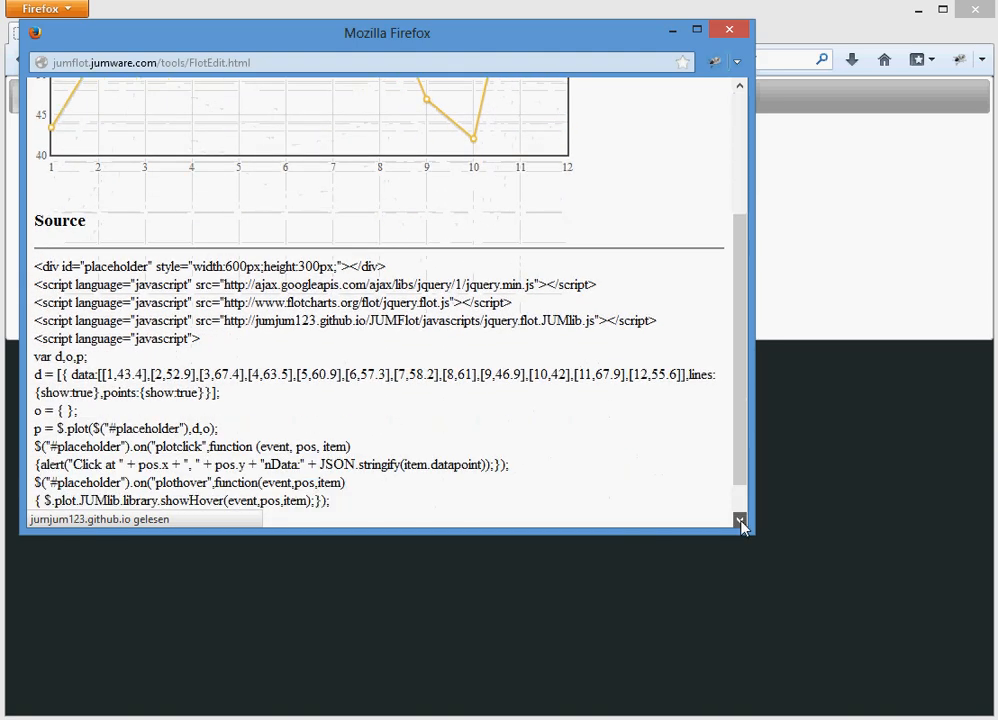
scroll(down, 3)
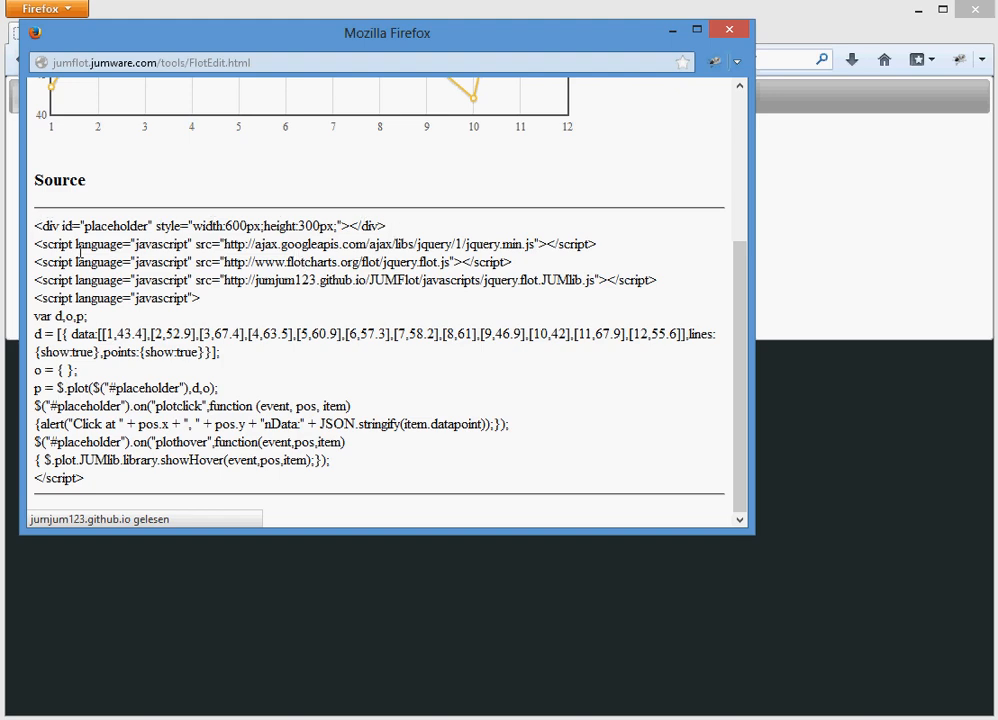
mouse_move(20, 318)
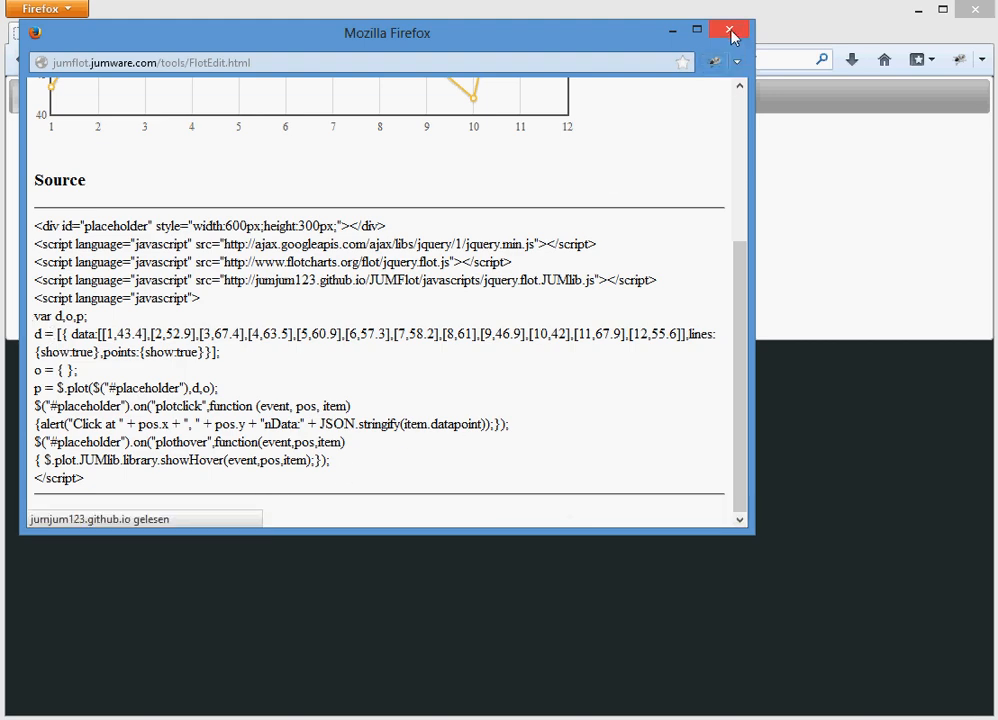
mouse_move(733, 28)
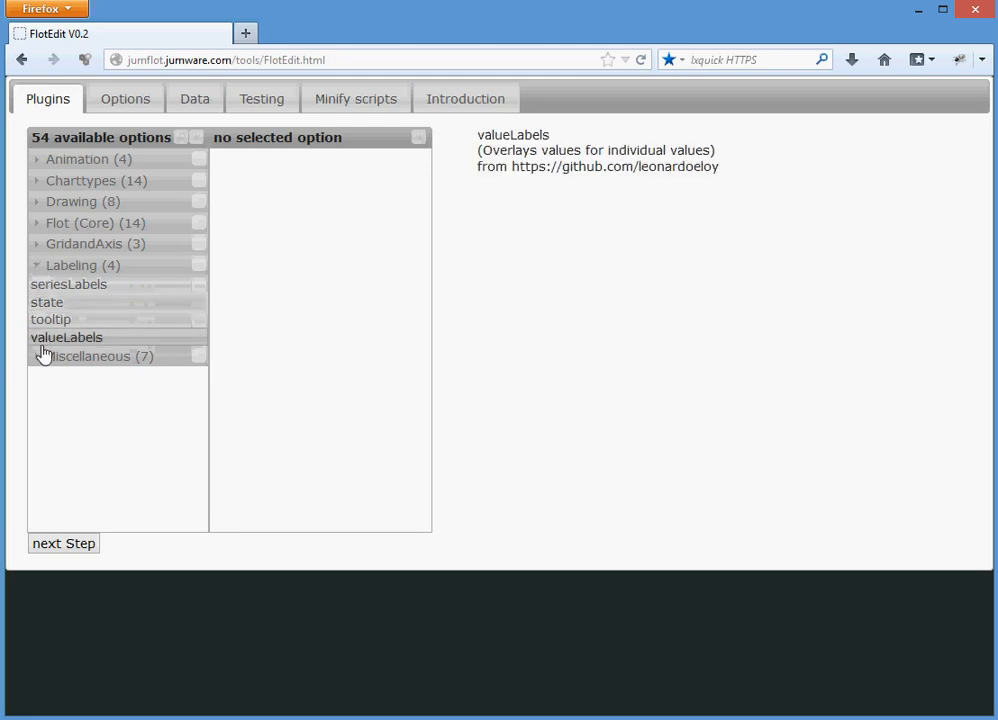
Step: Add the valueLabels plugin, enable its show option, and preview the labelled chart
click(67, 337)
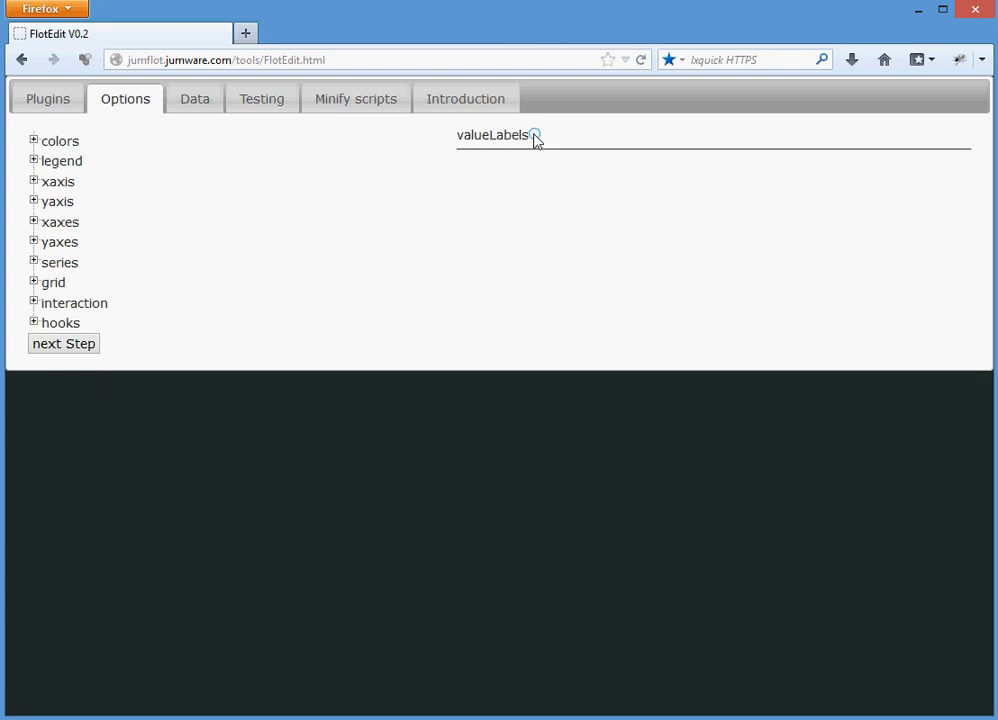
click(536, 135)
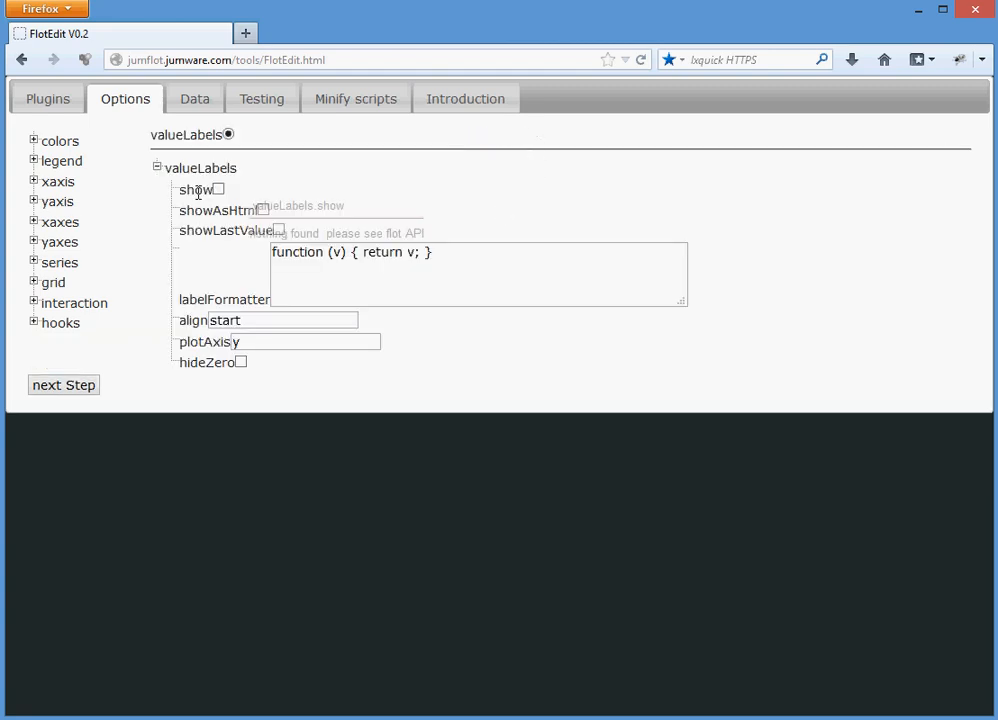
click(218, 189)
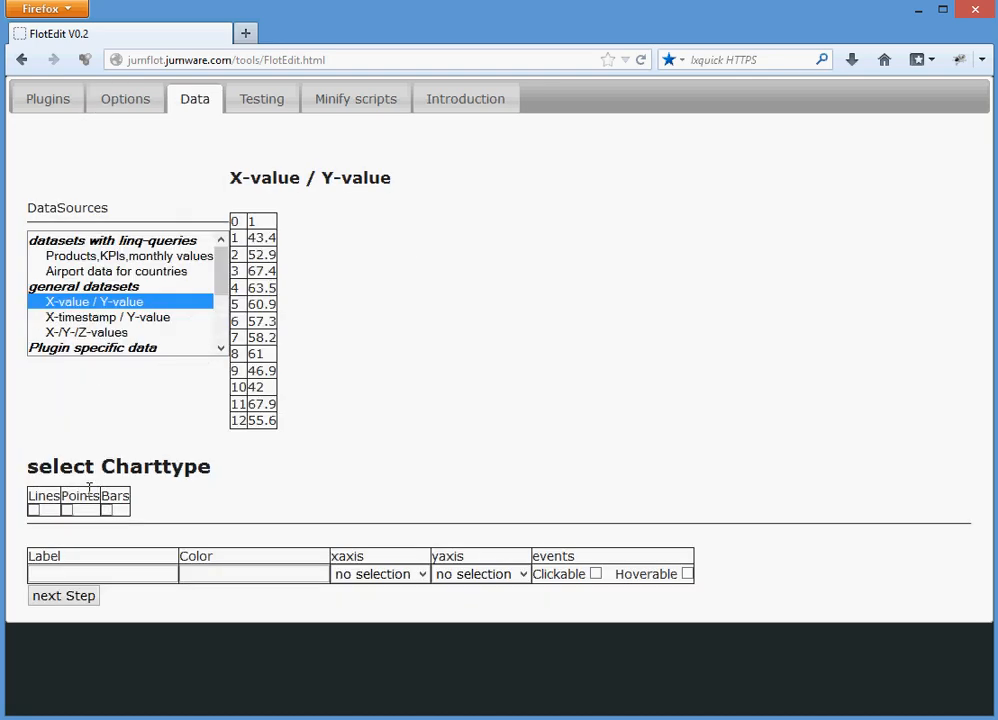
click(35, 509)
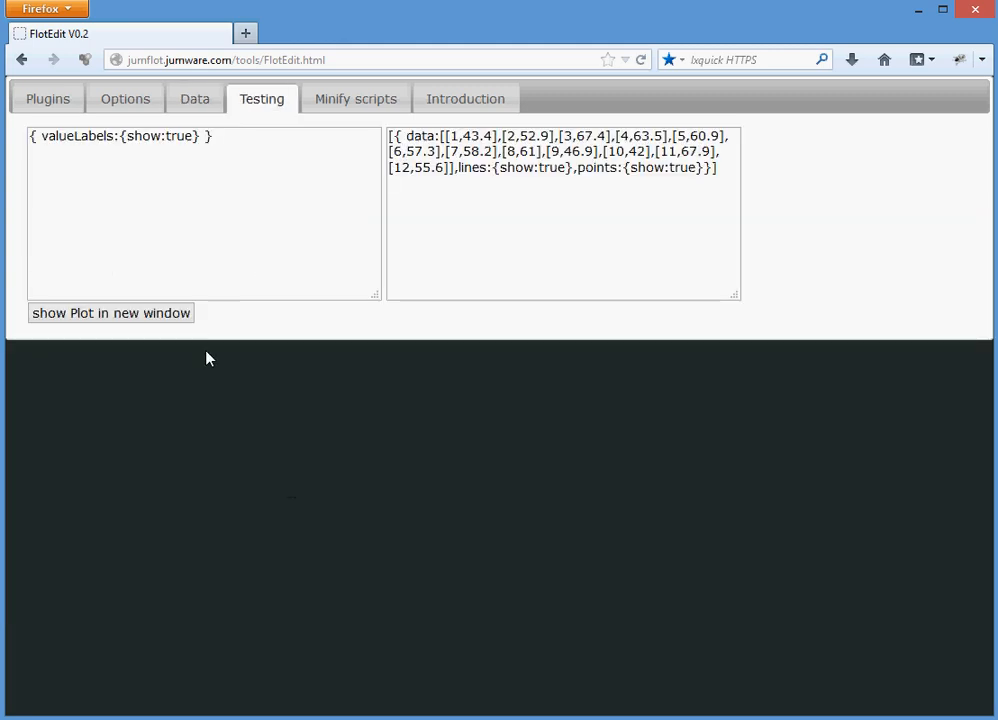
click(111, 313)
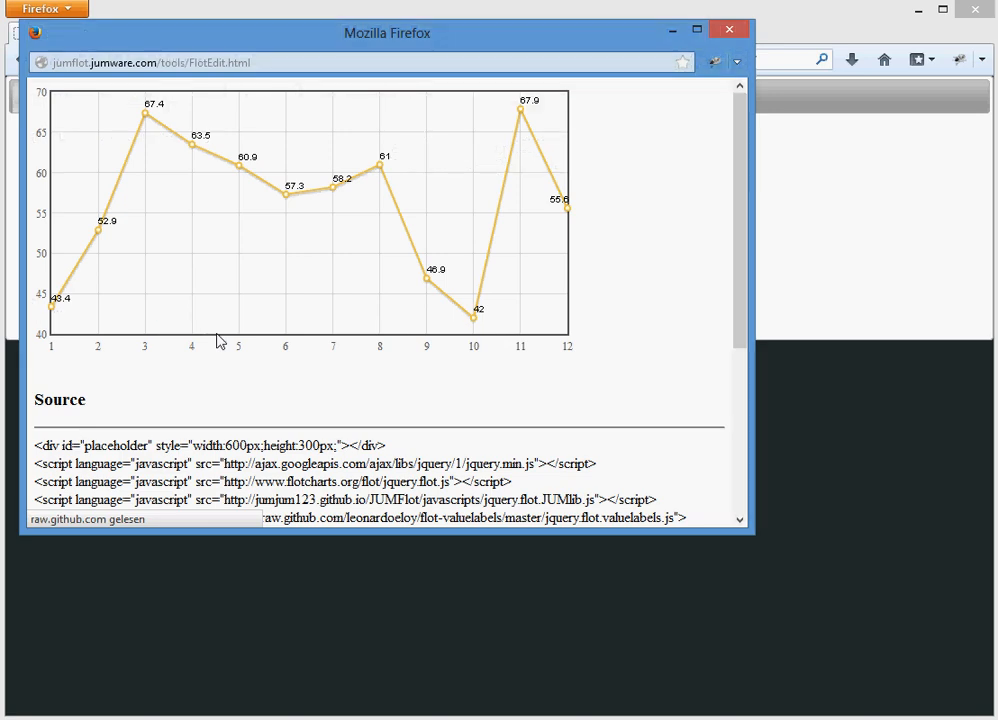
mouse_move(729, 28)
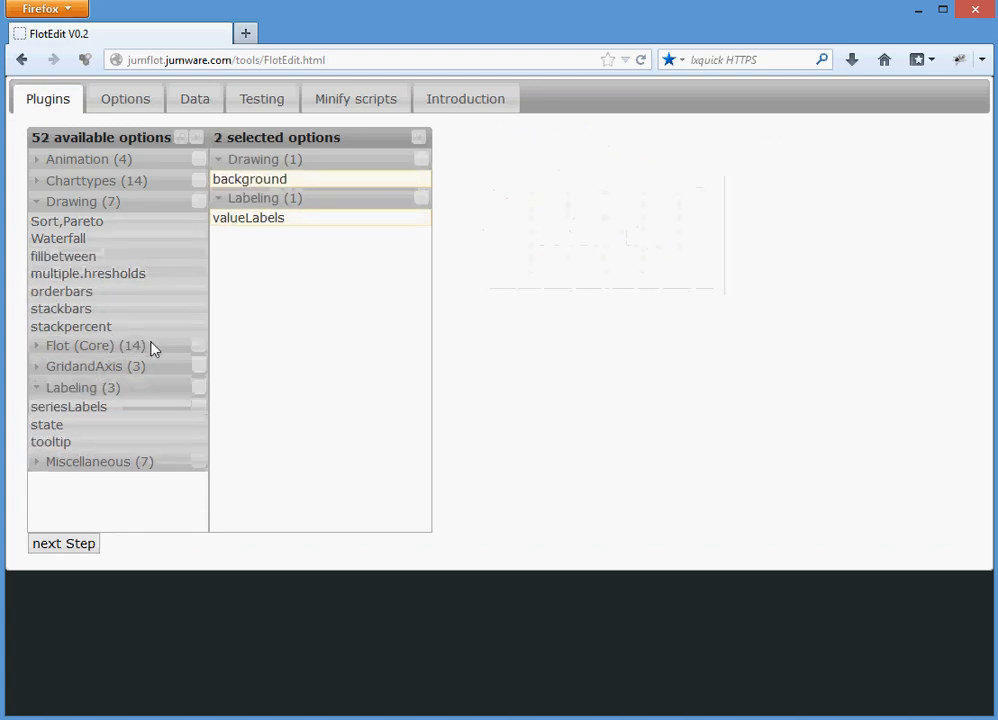
Step: Preview the value-labelled chart drawn over the gradient background in a new window
click(125, 98)
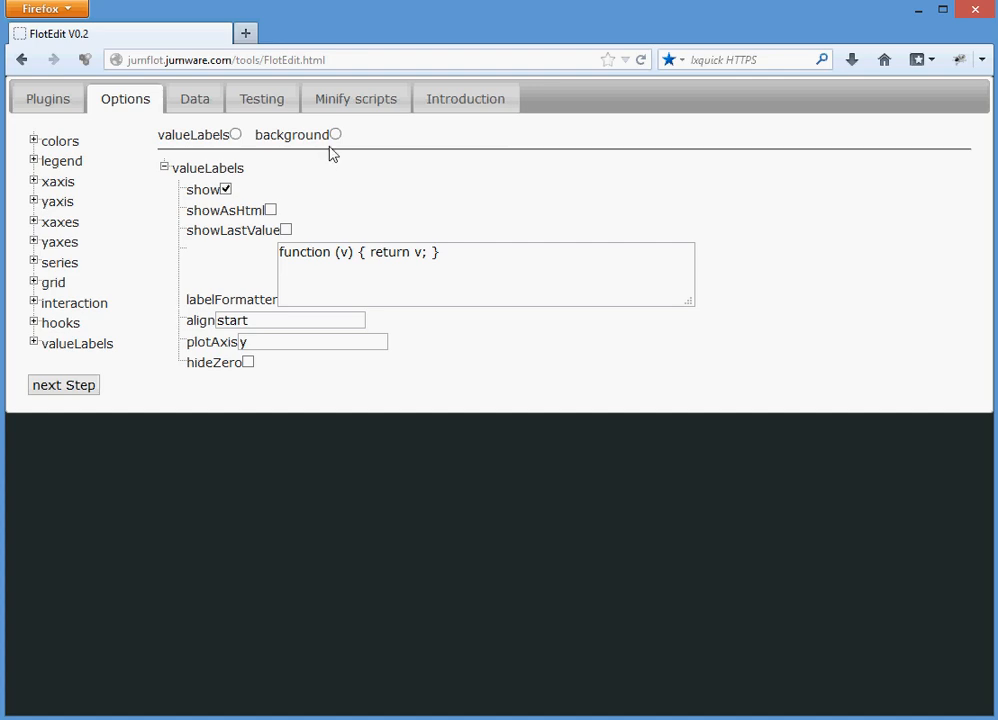
click(335, 134)
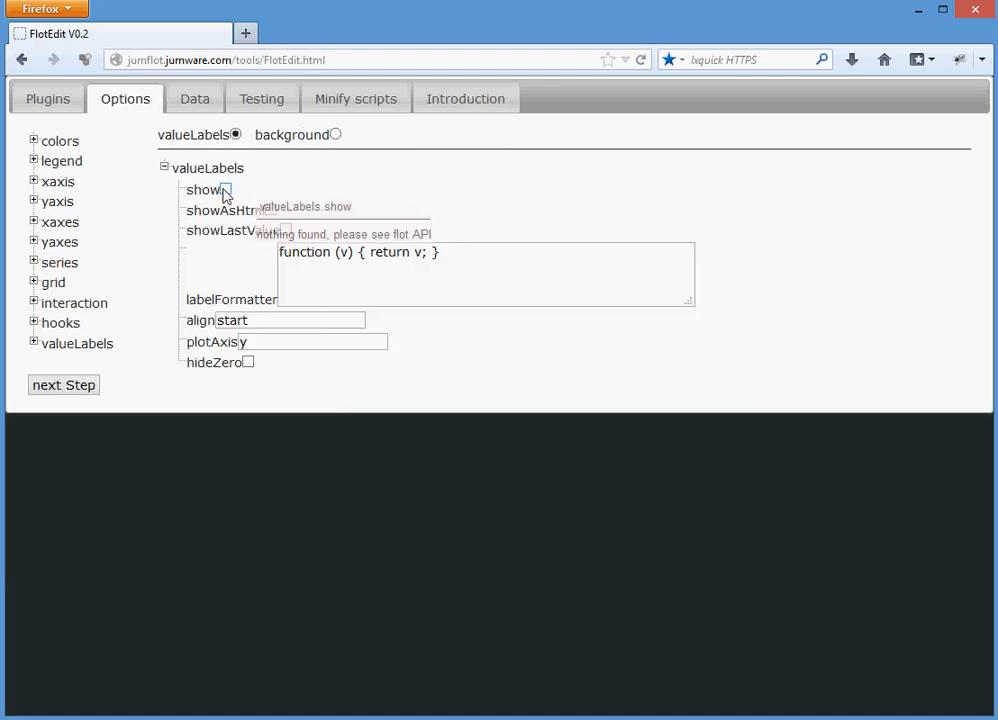
click(194, 98)
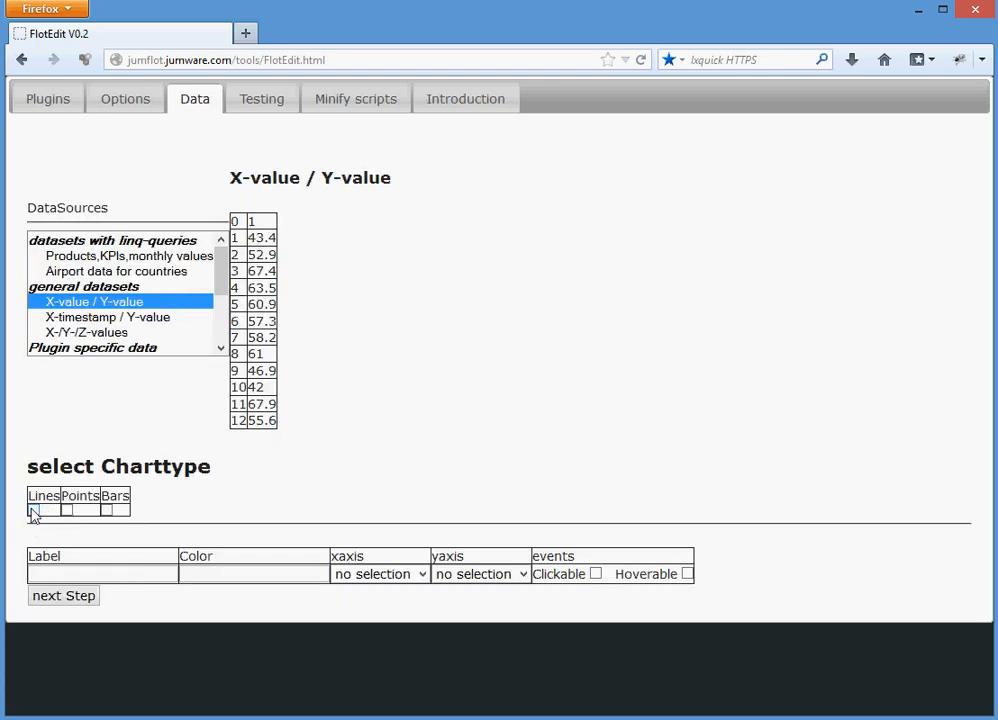
click(33, 509)
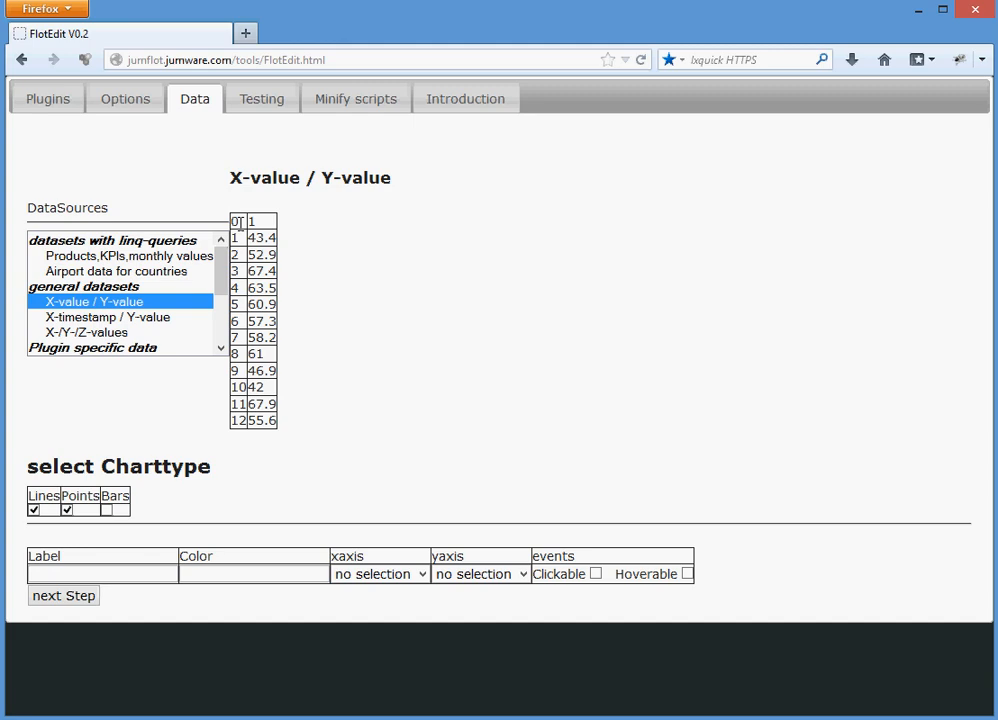
mouse_move(261, 105)
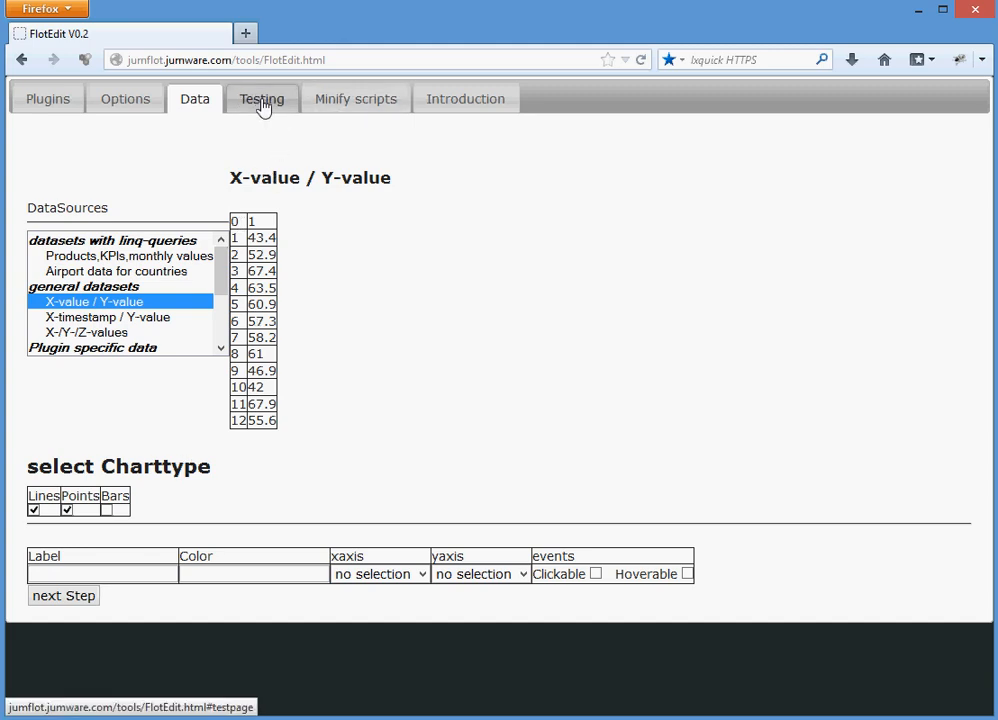
click(262, 98)
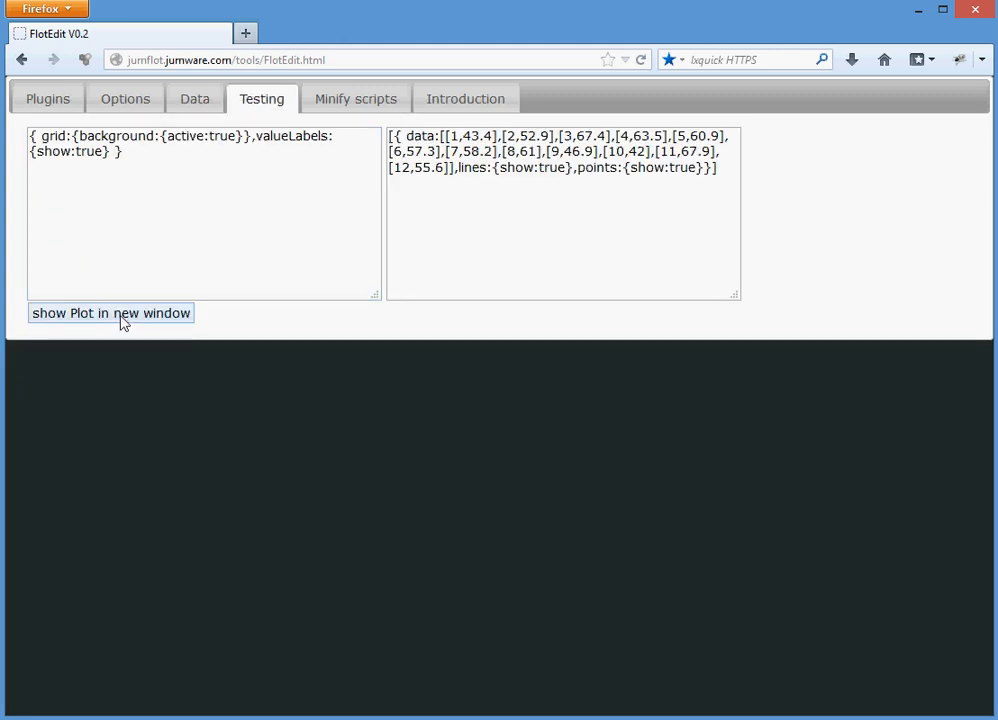
click(111, 313)
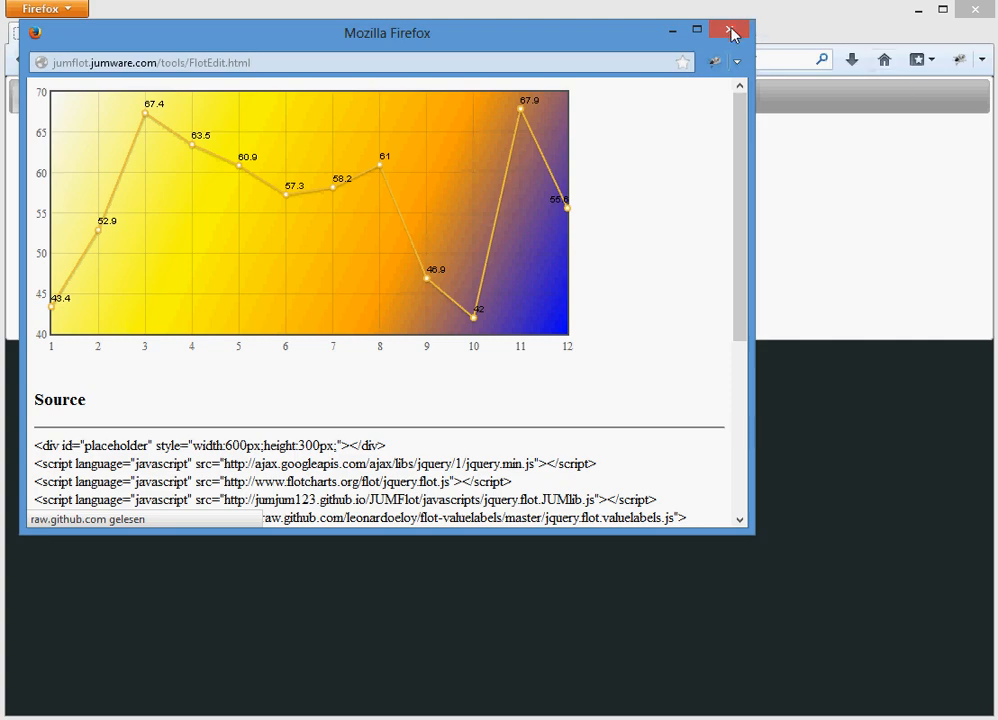
mouse_move(732, 31)
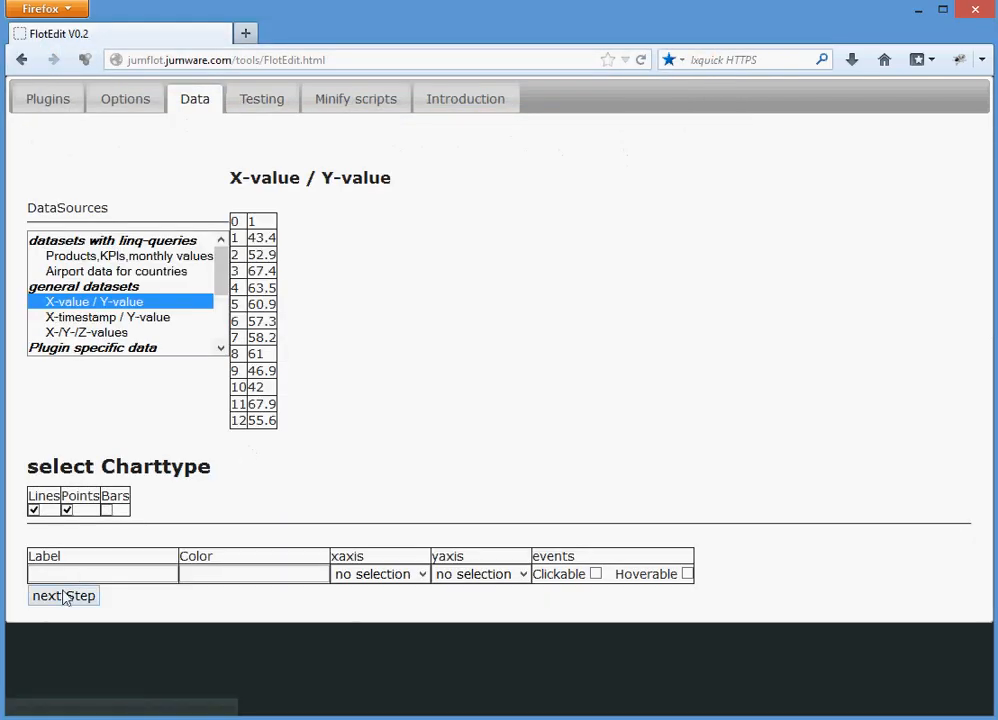
Step: Label the series 'My Data' and colour it yellow
click(90, 573)
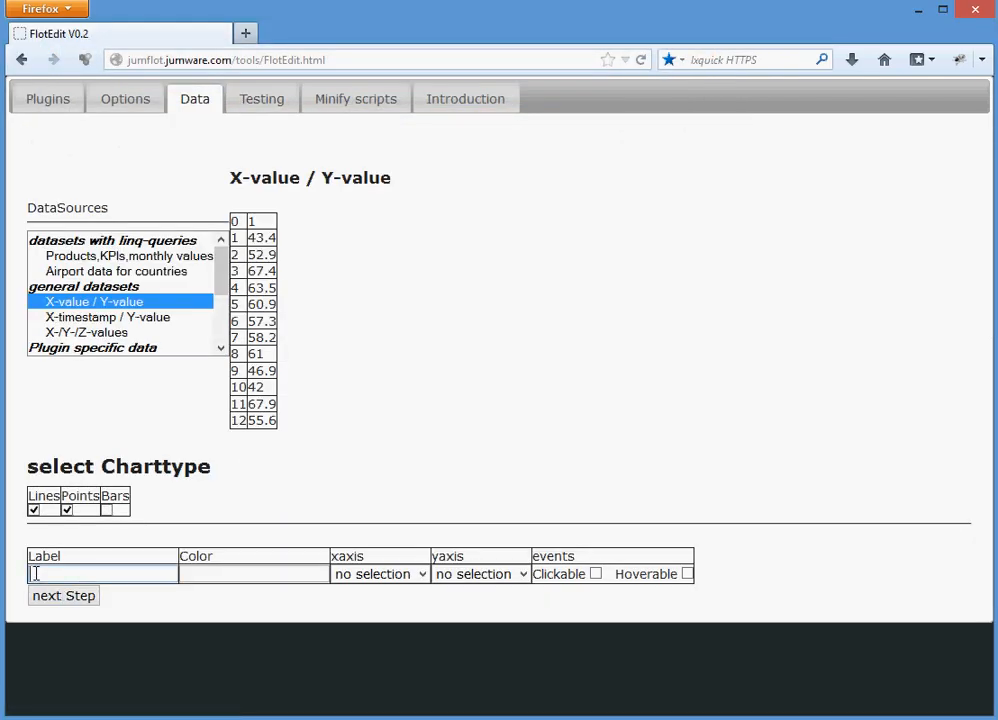
text(My Data)
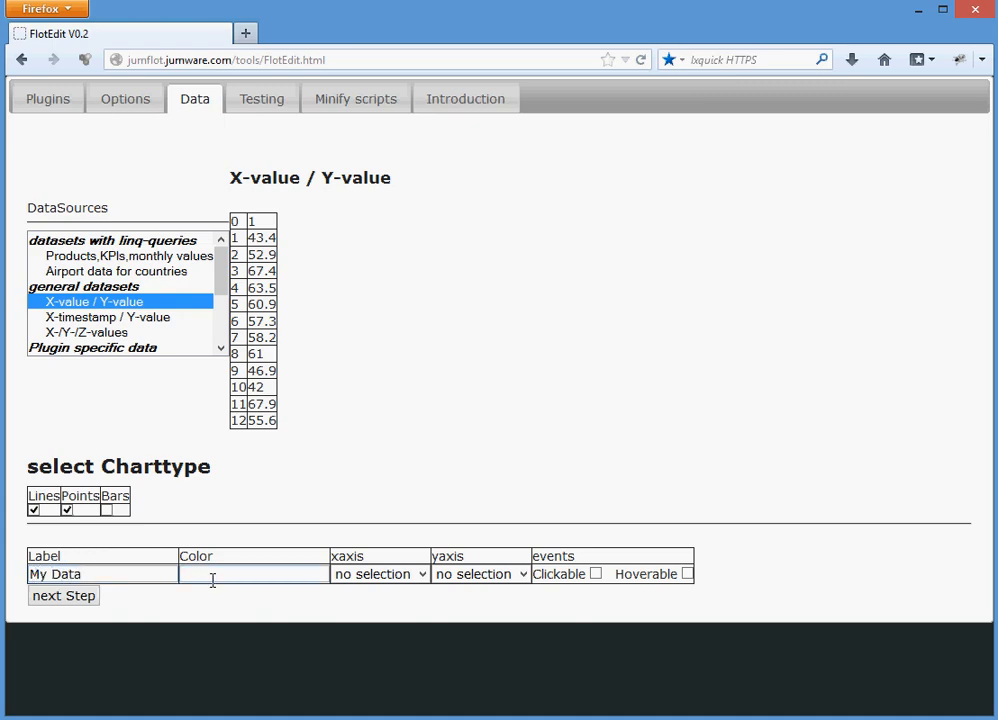
text(yellow)
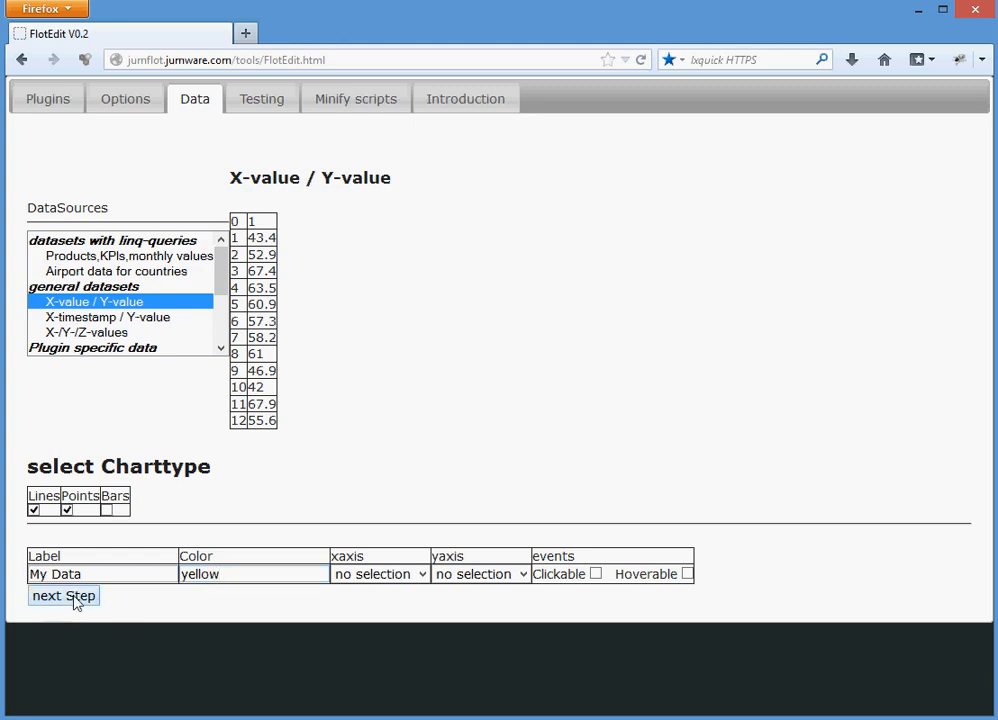
click(63, 596)
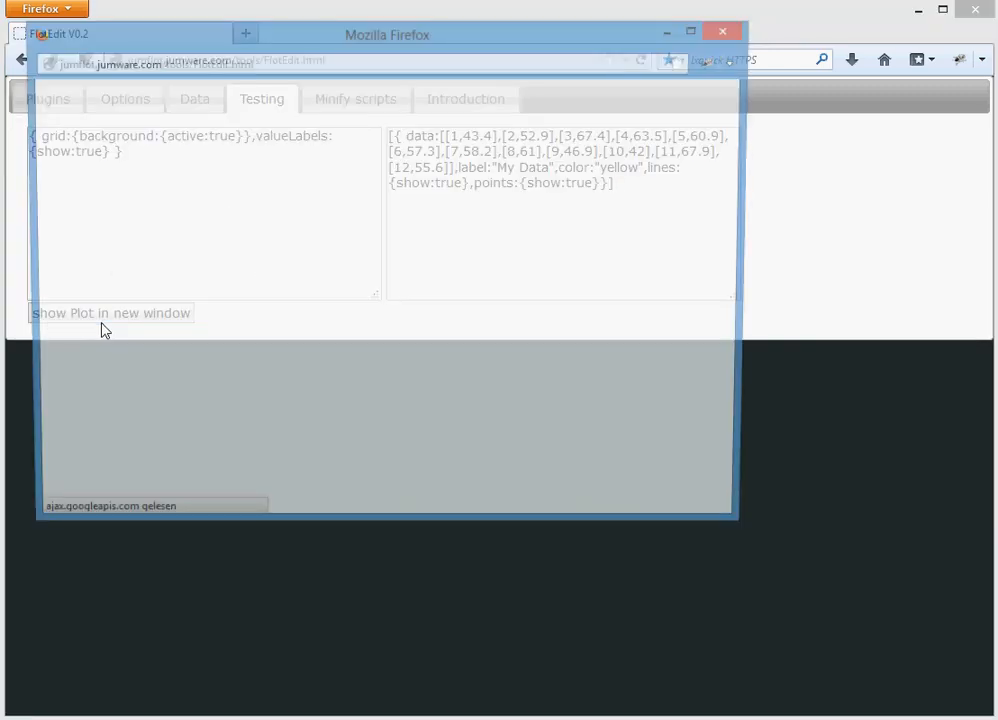
click(112, 313)
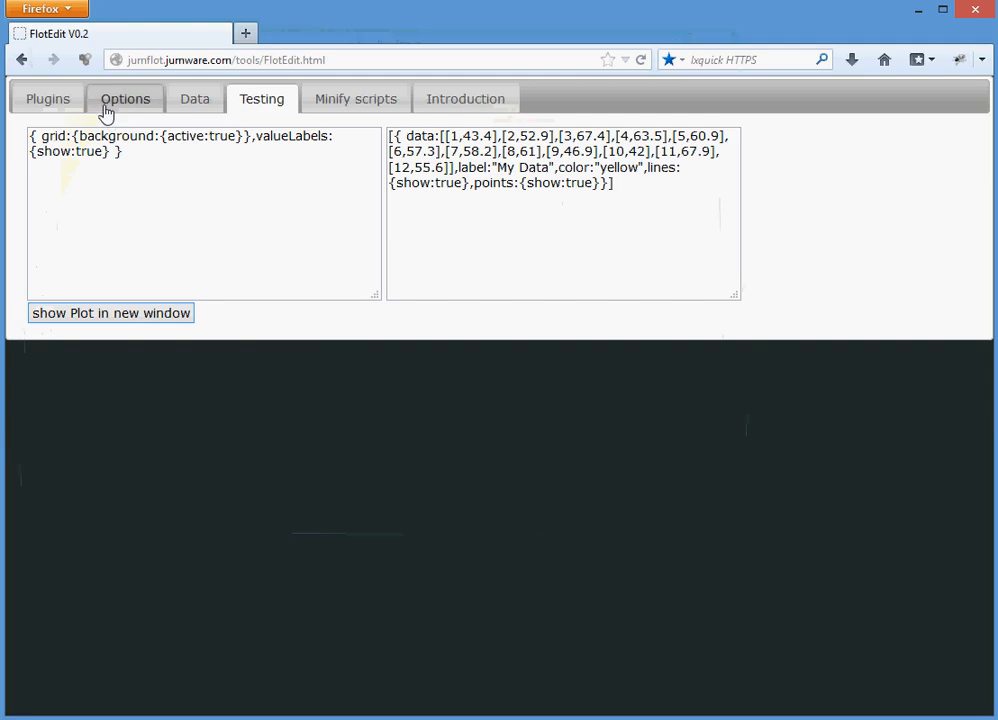
Step: Make the series clickable and hoverable, then review the generated code
click(125, 98)
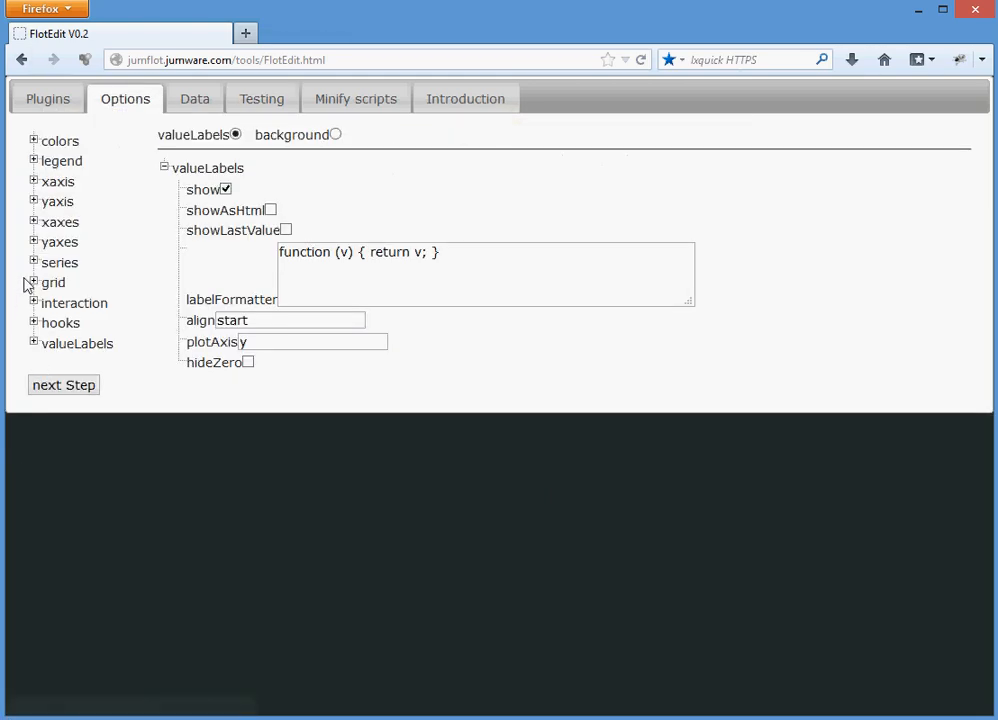
click(33, 282)
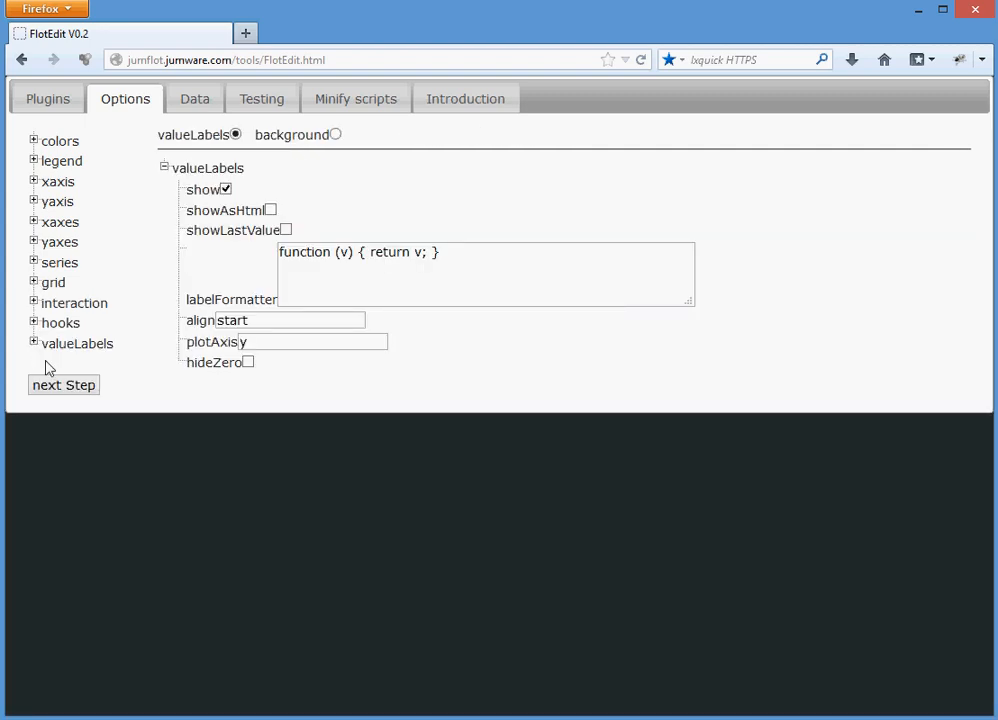
click(195, 98)
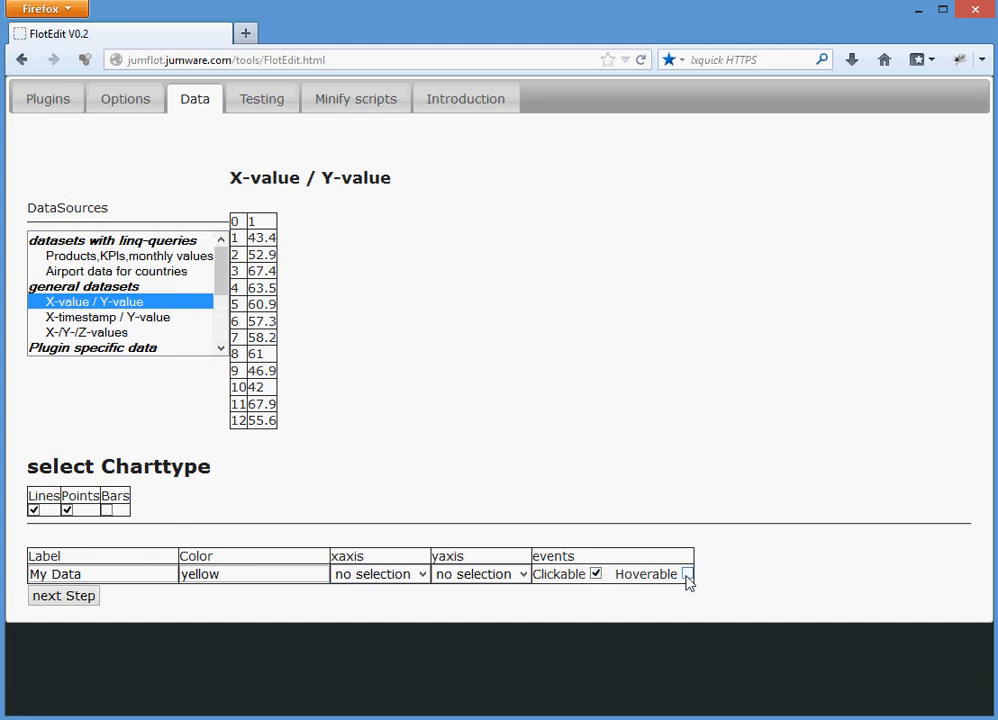
click(685, 574)
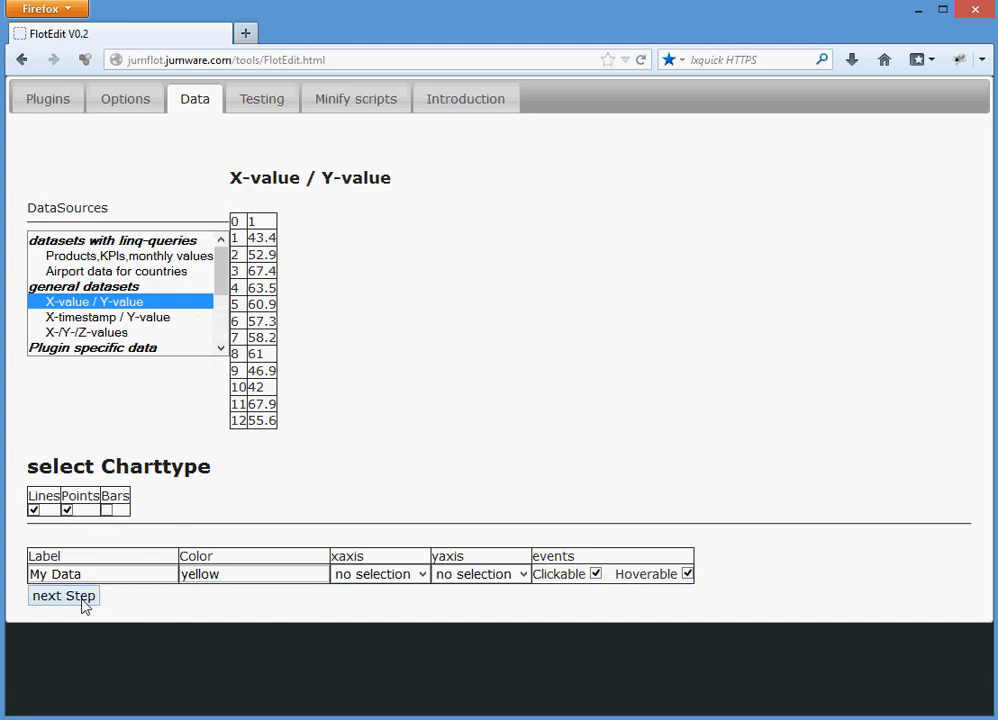
click(63, 596)
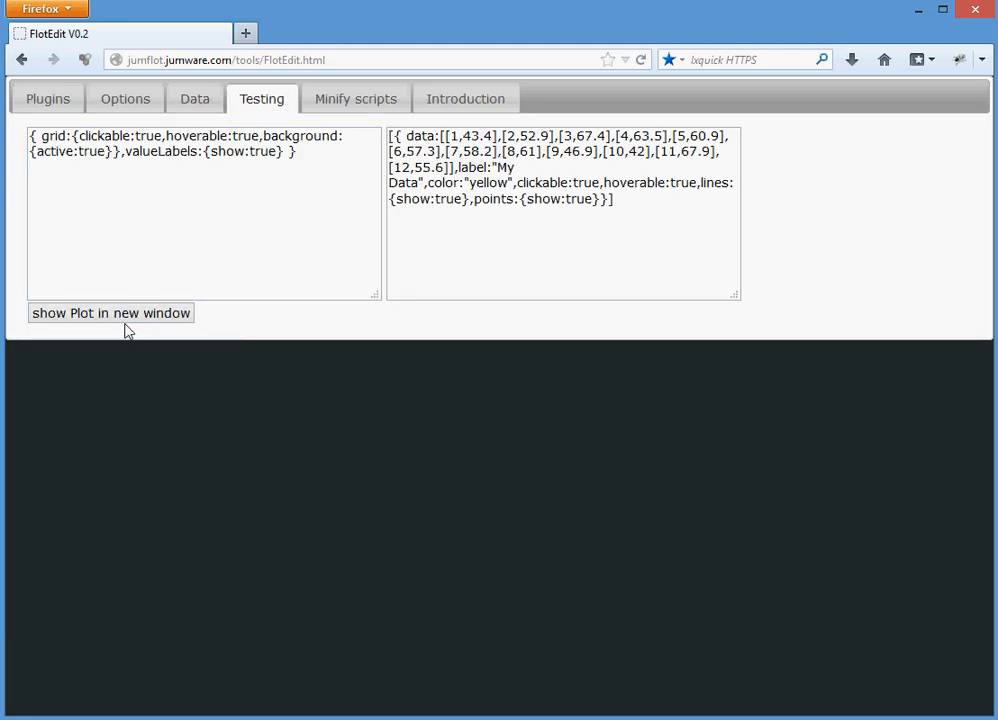
Step: Preview the yellow My Data chart, test the click alert on point 7, and dismiss it
click(110, 313)
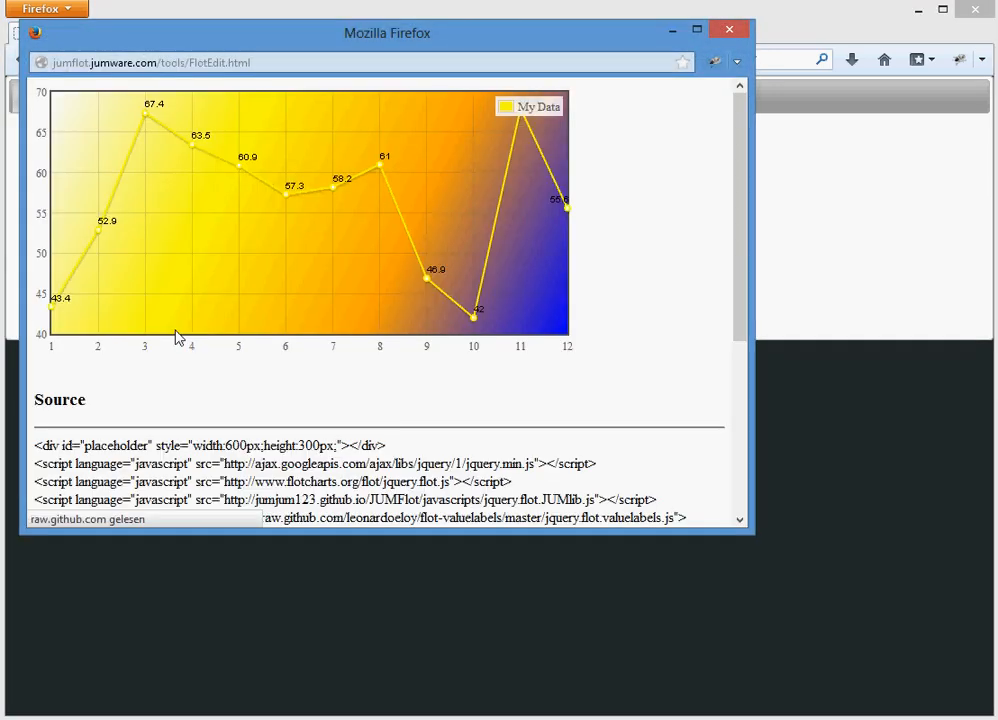
mouse_move(430, 285)
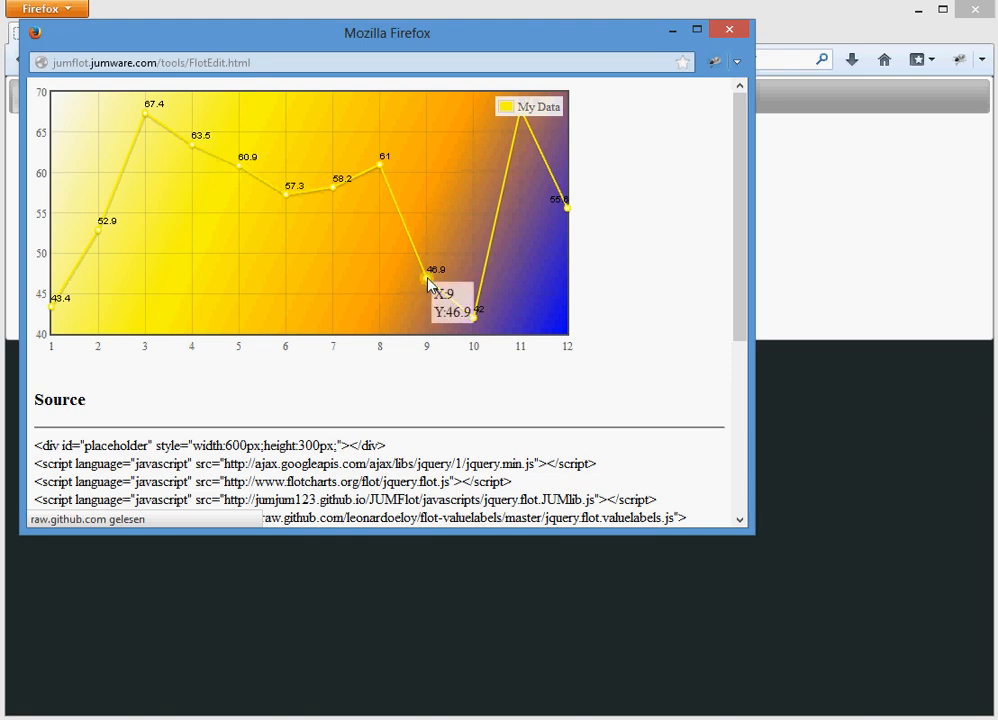
mouse_move(338, 192)
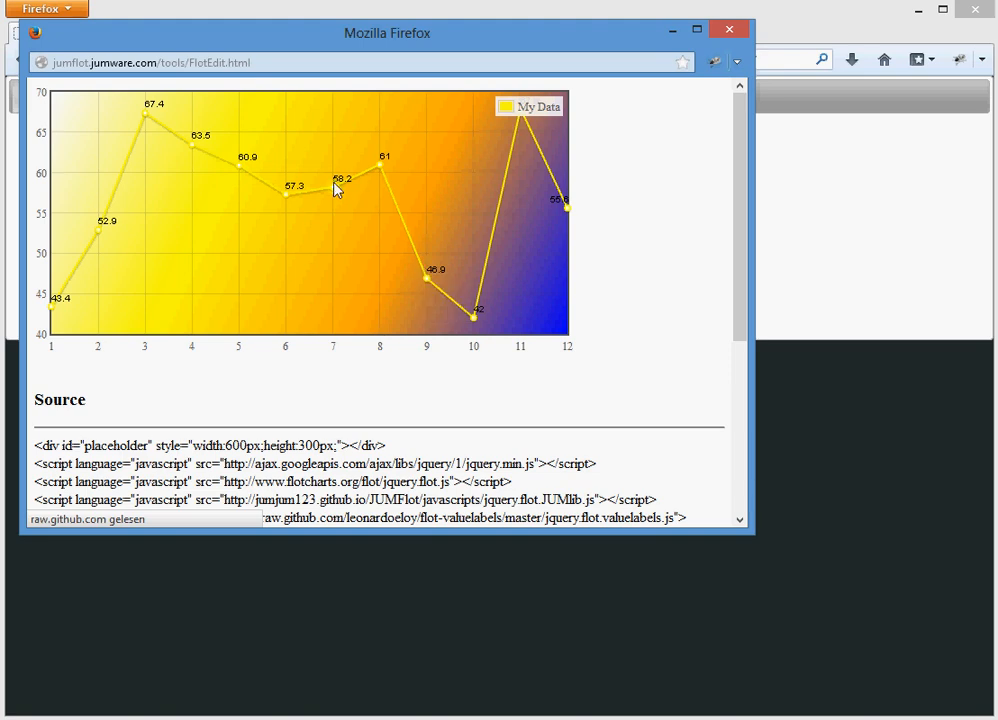
click(337, 187)
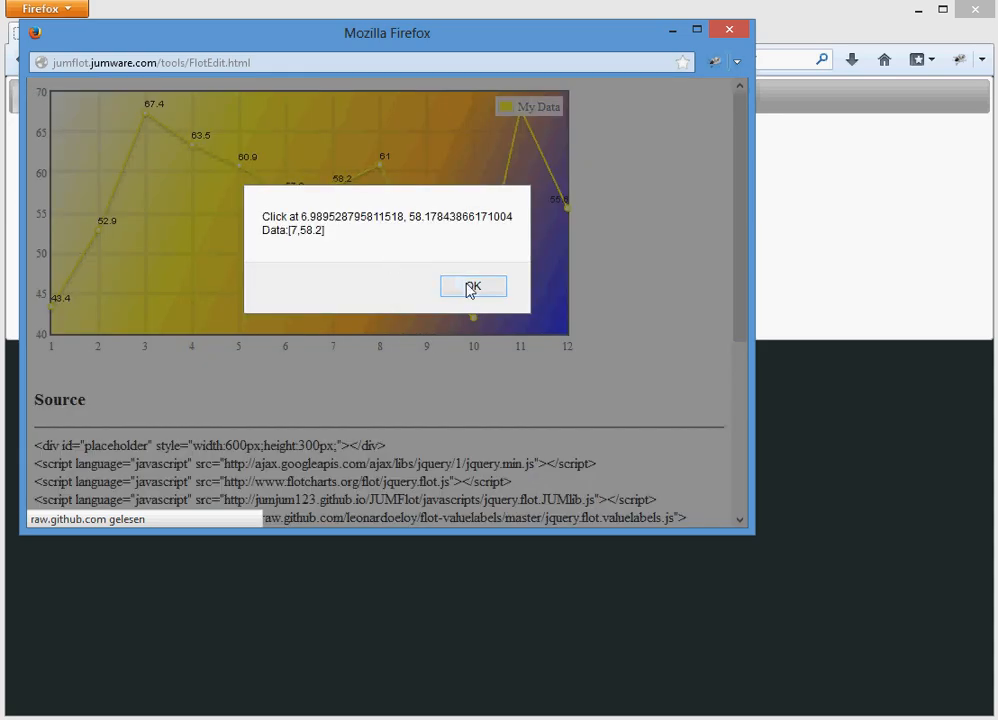
click(473, 286)
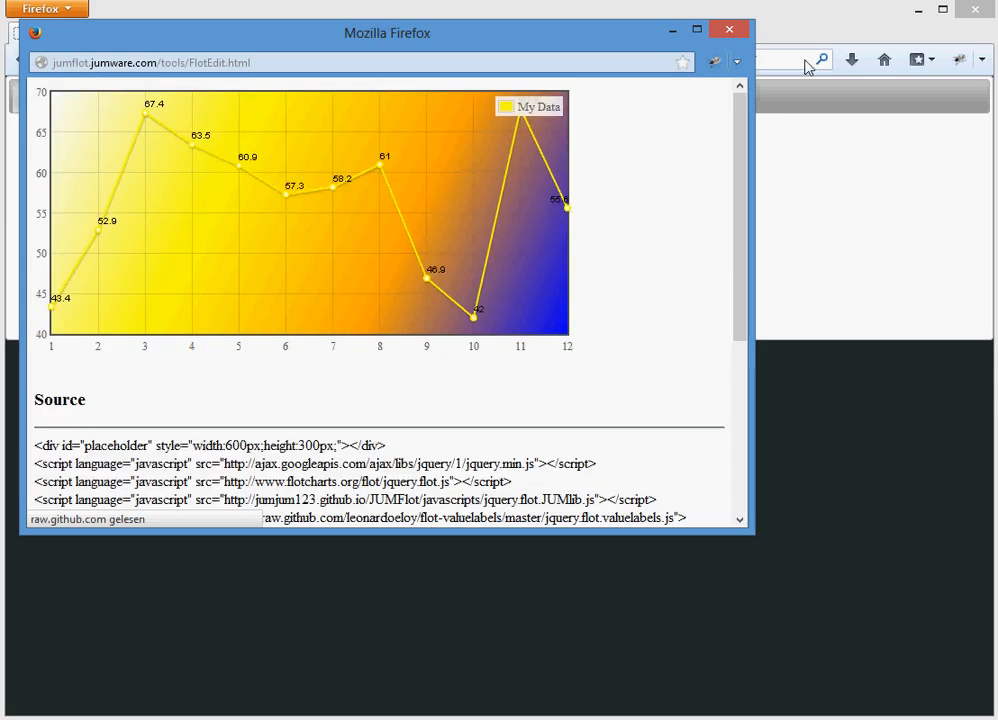
mouse_move(732, 33)
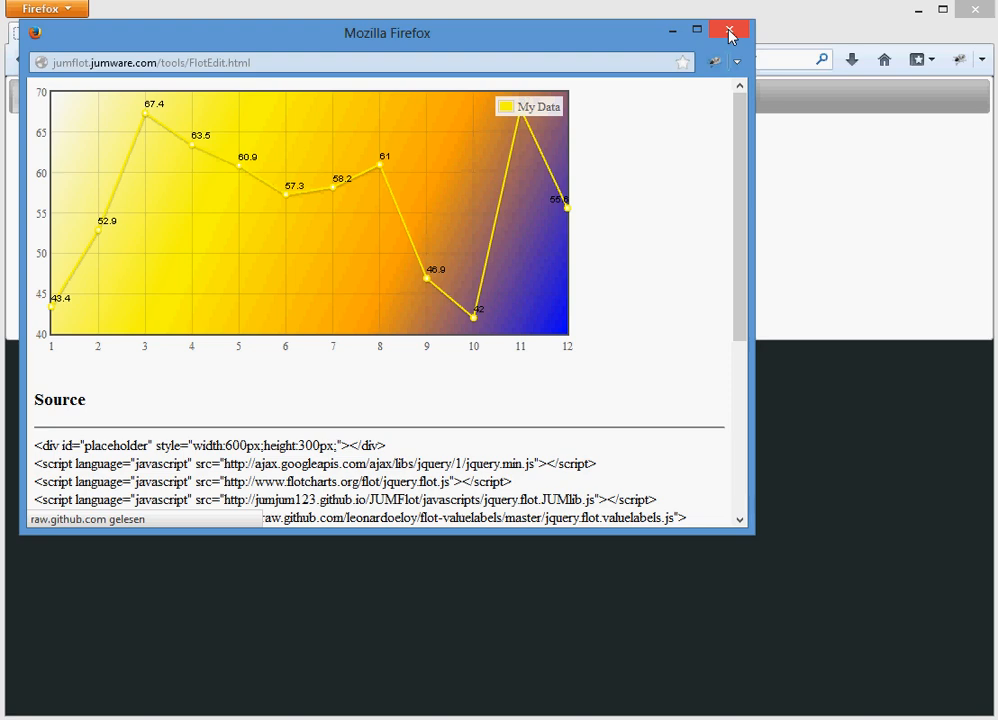
mouse_move(730, 30)
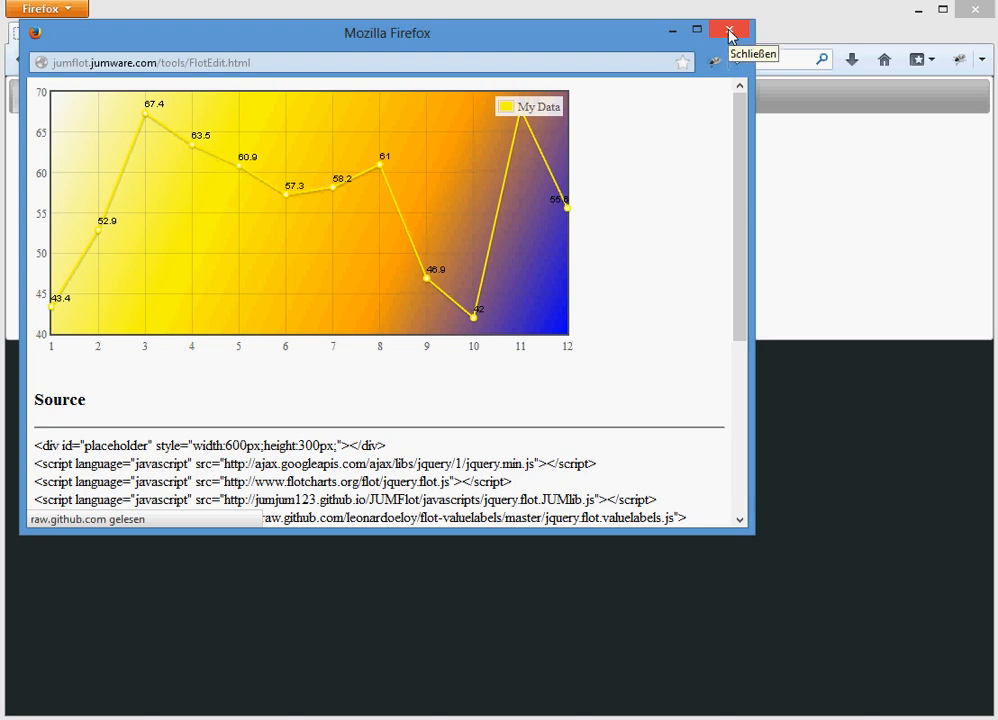